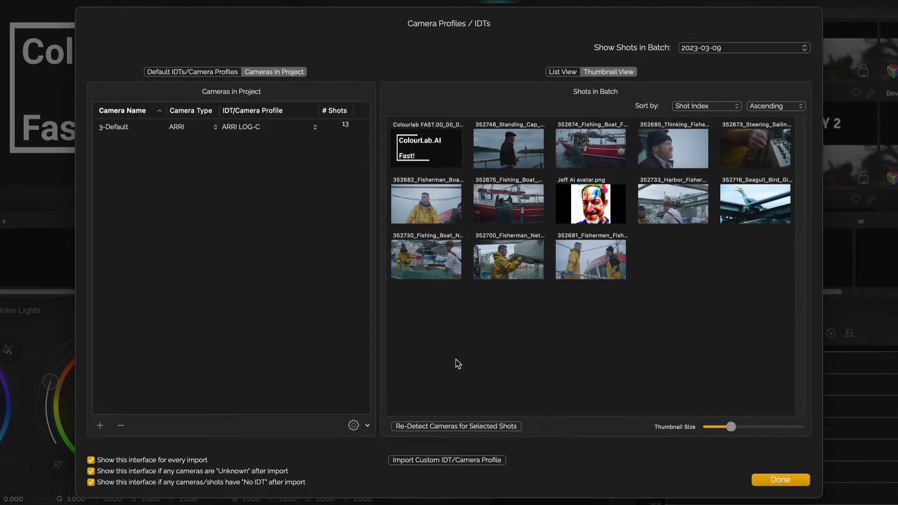
Step: Add an Unknown Log camera profile of generic log type
left_click(229, 126)
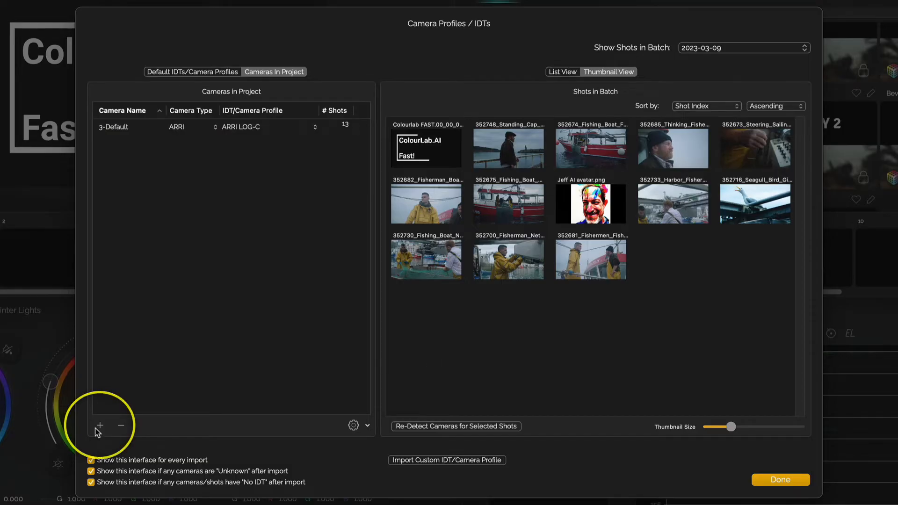
left_click(99, 427)
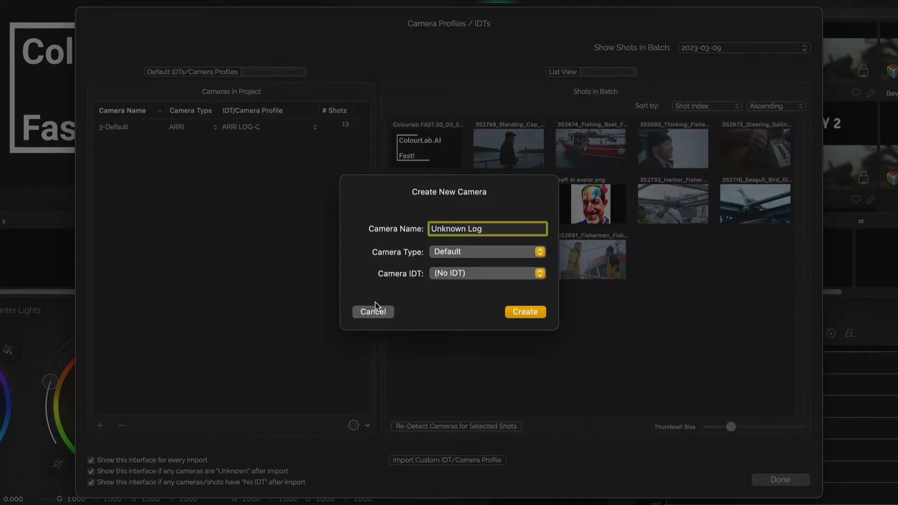
left_click(486, 251)
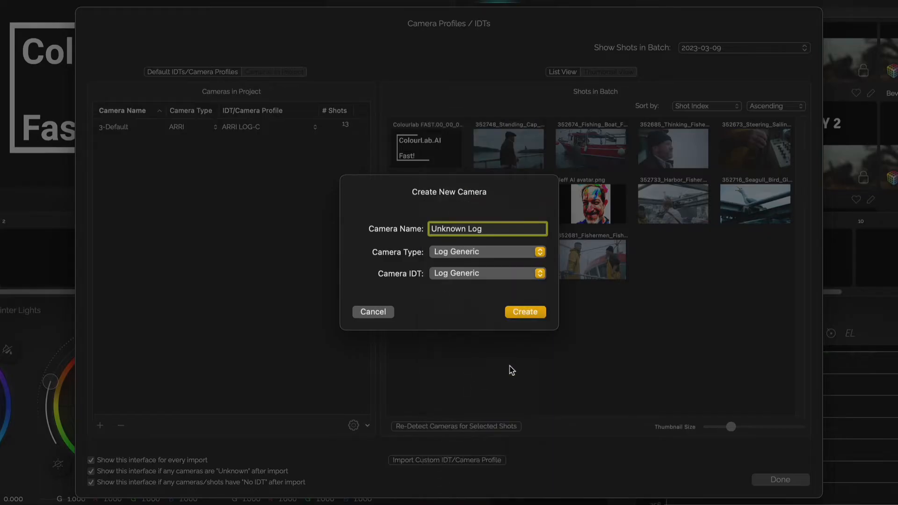
left_click(524, 311)
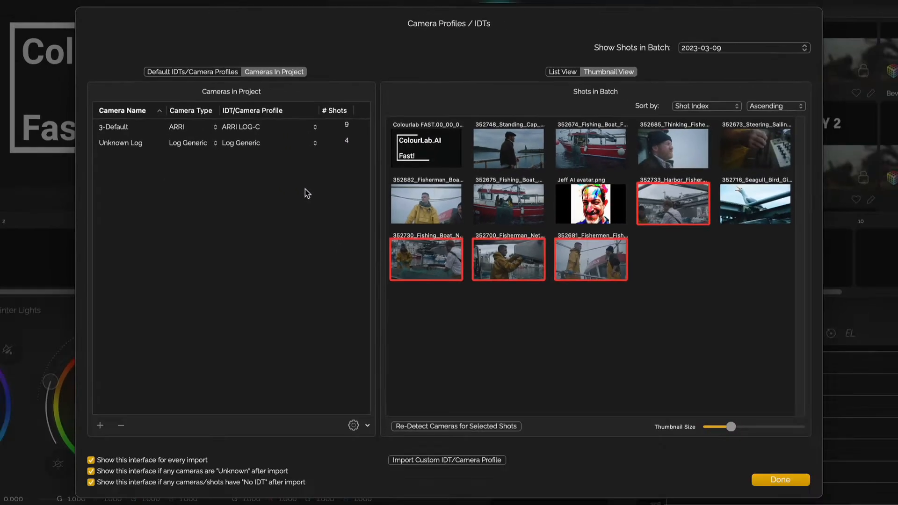
Step: Add a 'Rec 709 standard' camera profile with a Rec.709 input transform
left_click(100, 426)
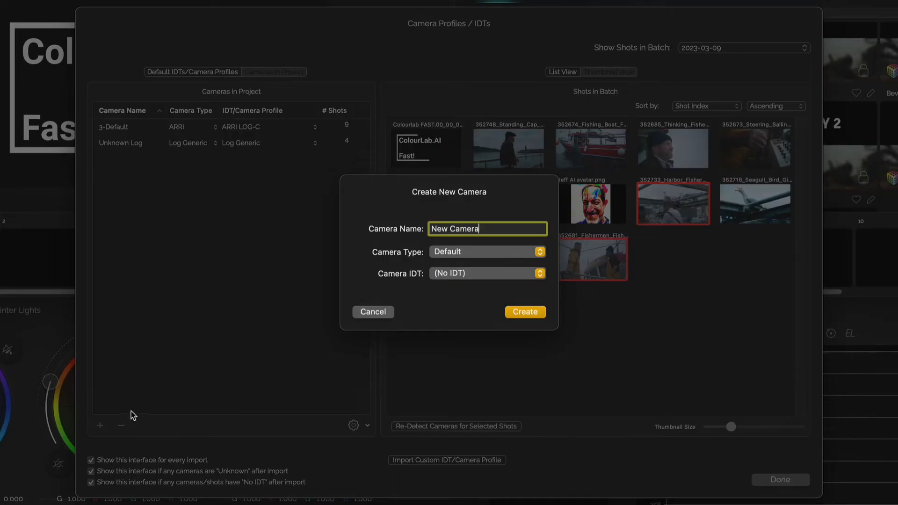
type("Rec 709 standard")
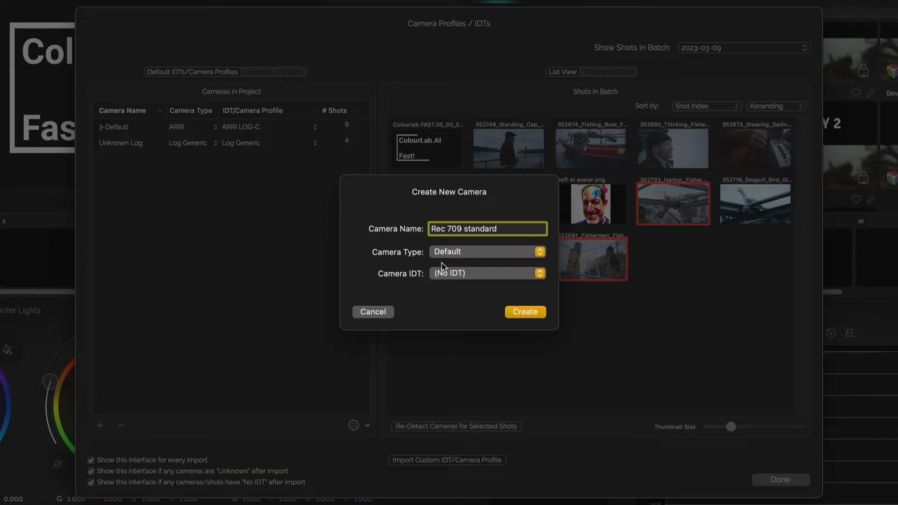
left_click(487, 273)
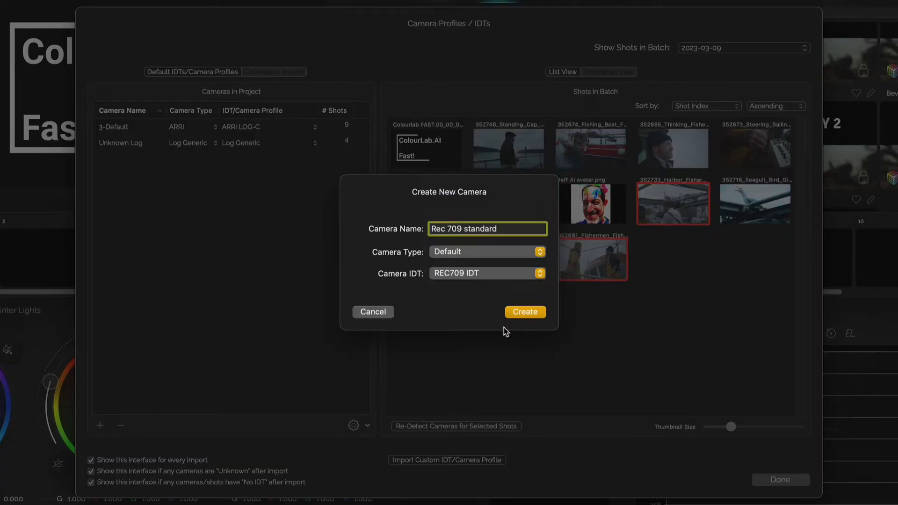
left_click(524, 313)
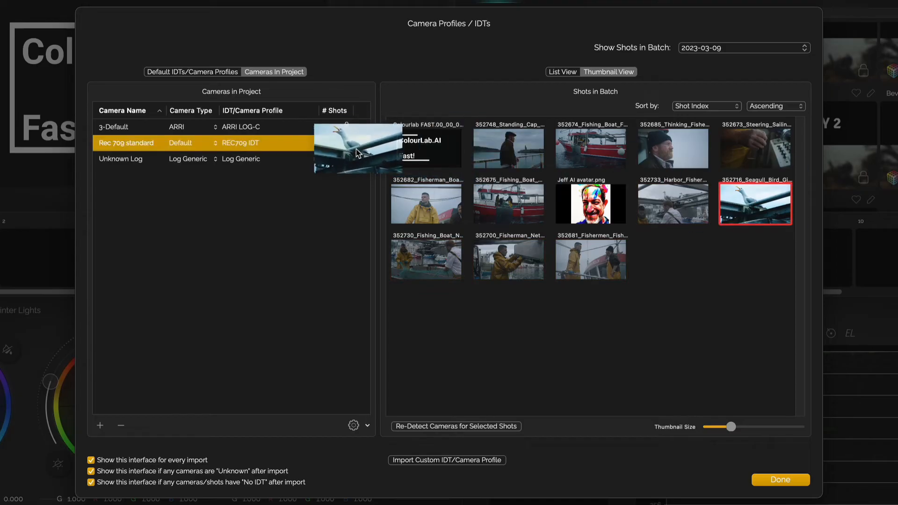
Step: Add a Graphics camera, assign the title card and avatar shots to it, and finish setup
left_click(99, 426)
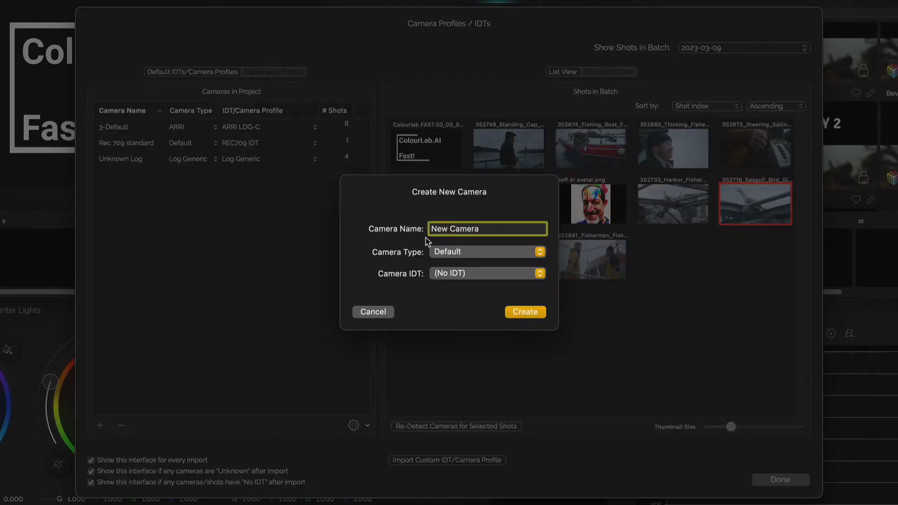
left_click(487, 273)
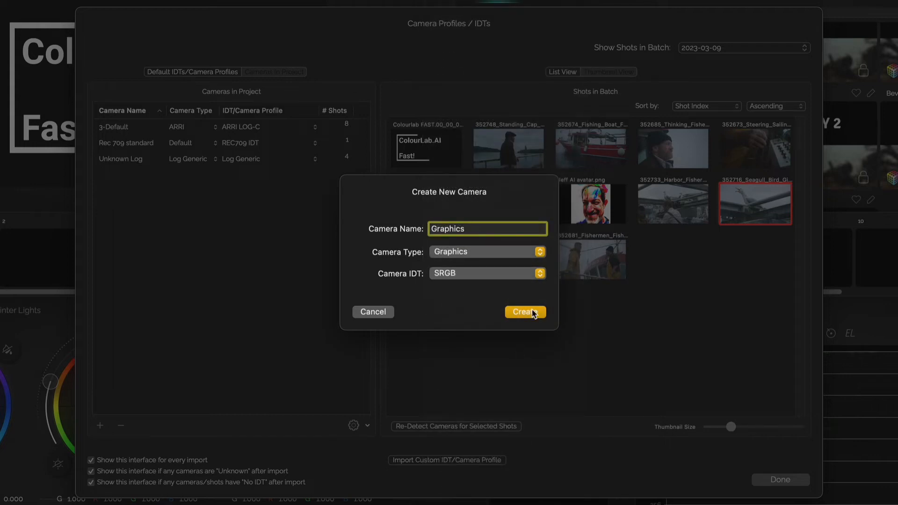
left_click(524, 312)
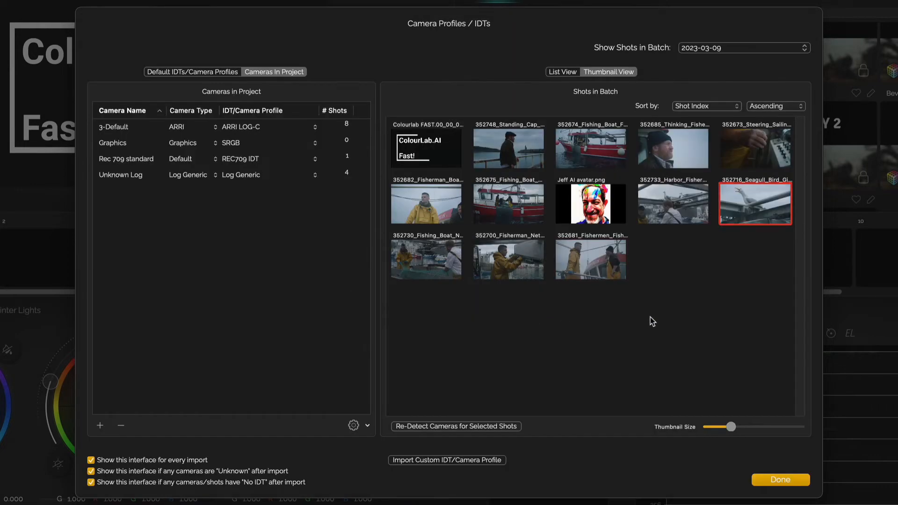
left_click(113, 142)
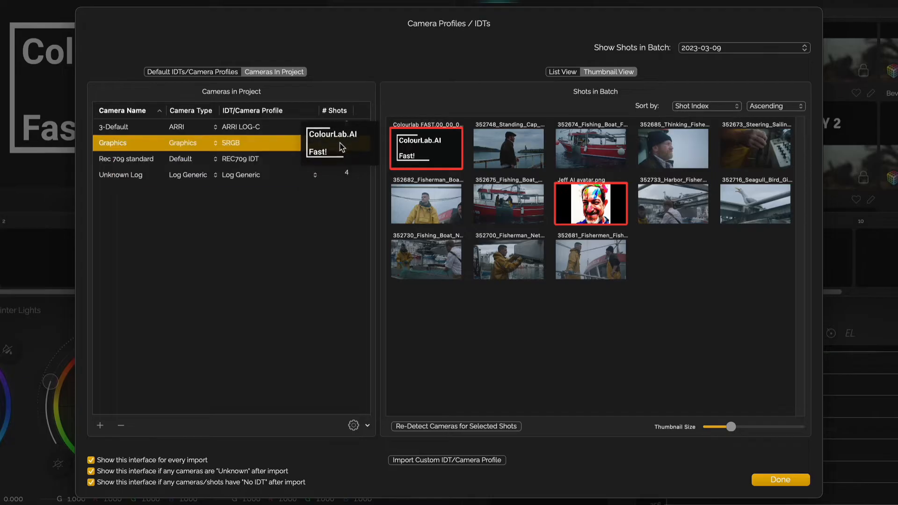
left_click(779, 479)
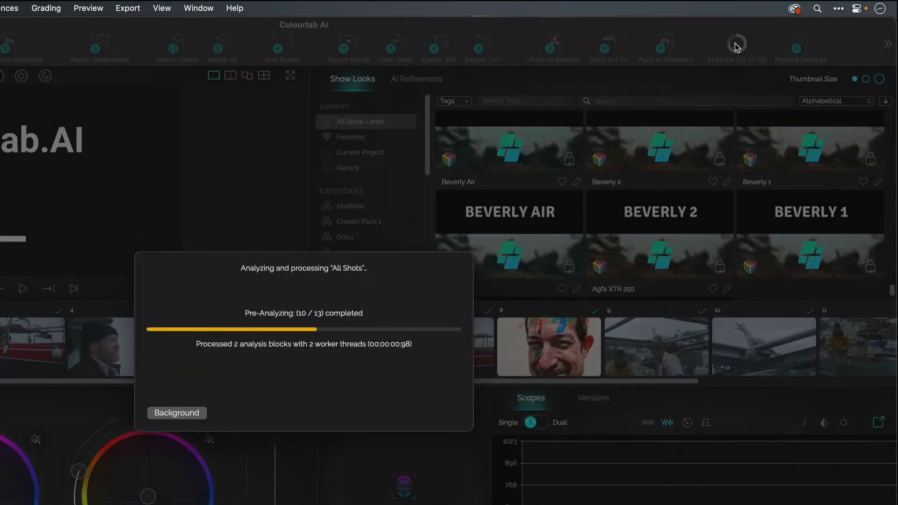
Step: Confirm the camera profiles so all 13 shots are analysed into the grading workspace
left_click(177, 413)
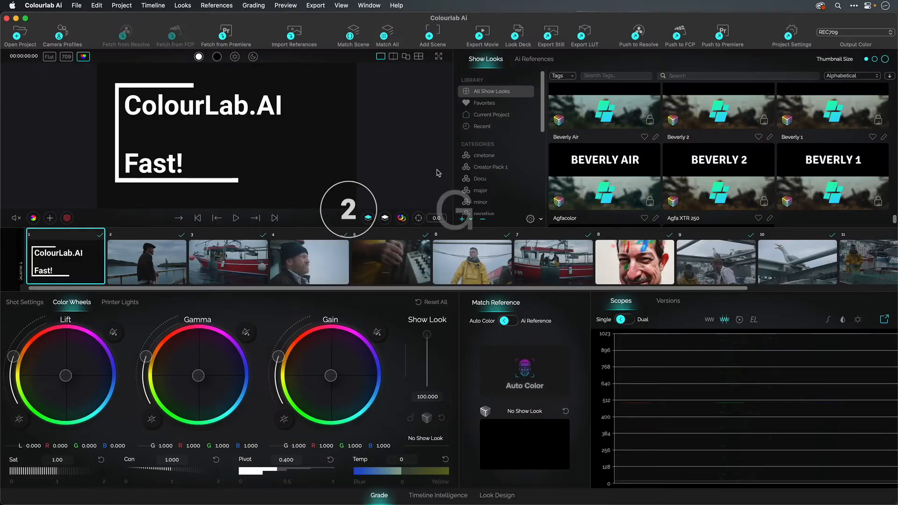
Step: Select the bearded fisherman close-up (shot 4) for auto colour and tuning
left_click(310, 262)
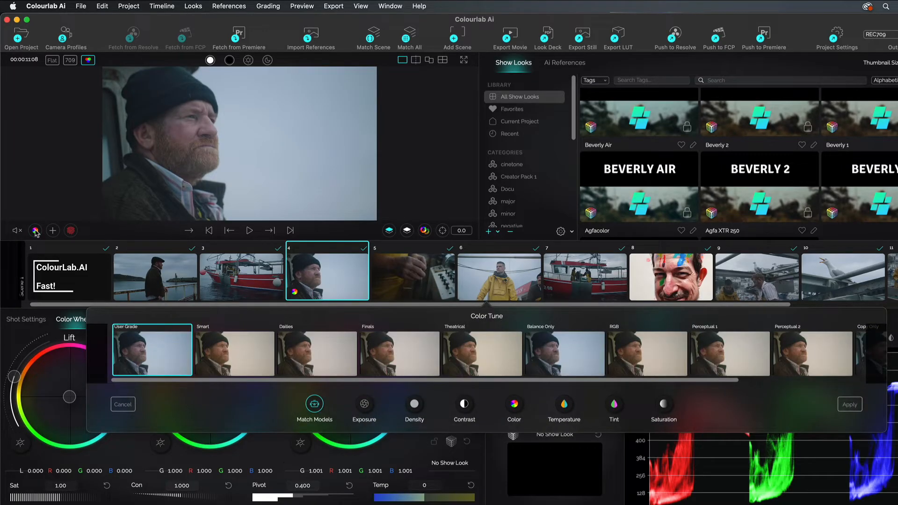
mouse_move(495, 355)
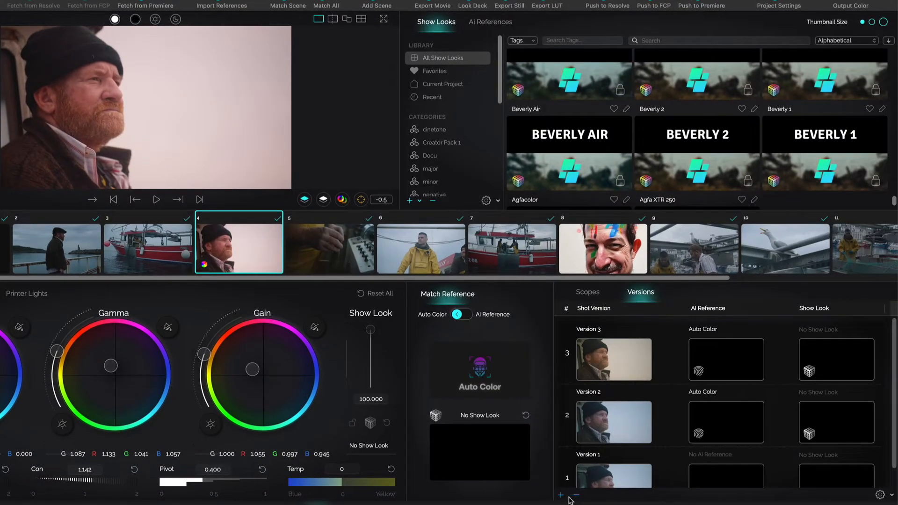
Step: Add a new saved version of the fisherman close-up's grade
left_click(560, 494)
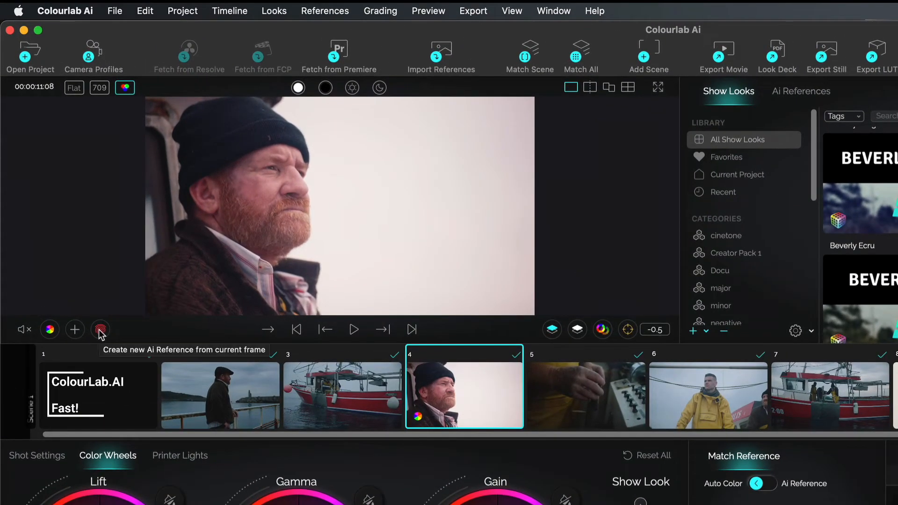
mouse_move(100, 331)
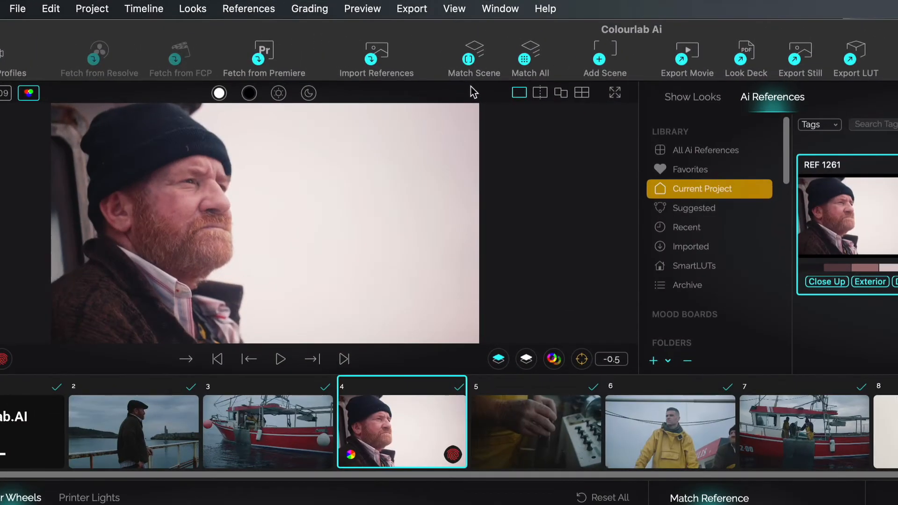
Step: Match all timeline shots to REF 1261 with Beverly Forest, then review the boat controls shot
left_click(474, 56)
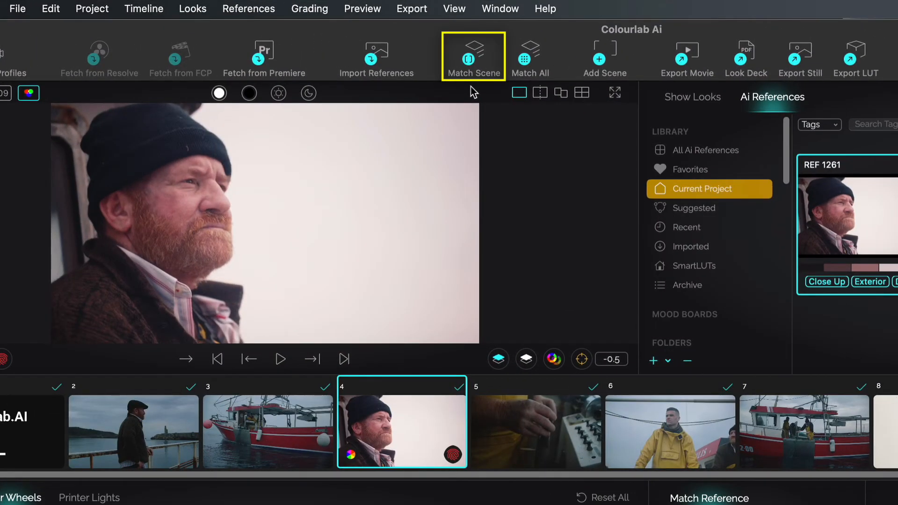
left_click(473, 55)
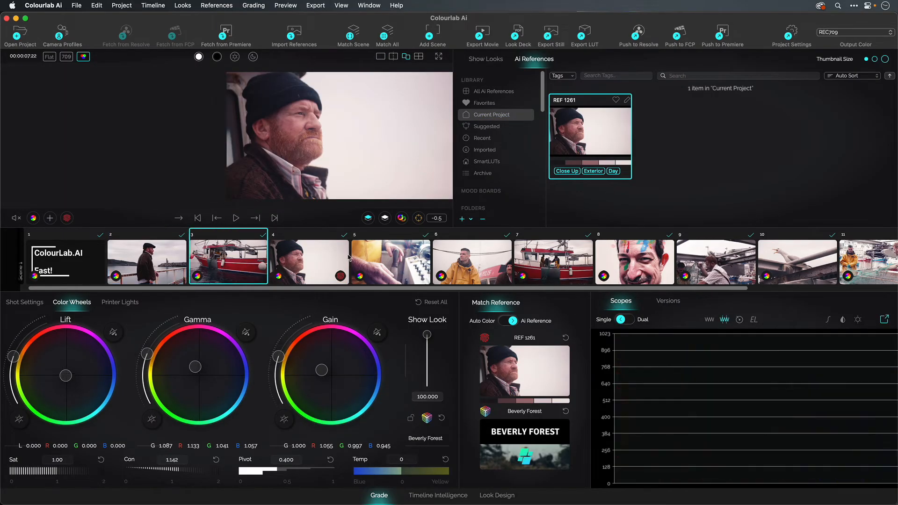
left_click(391, 262)
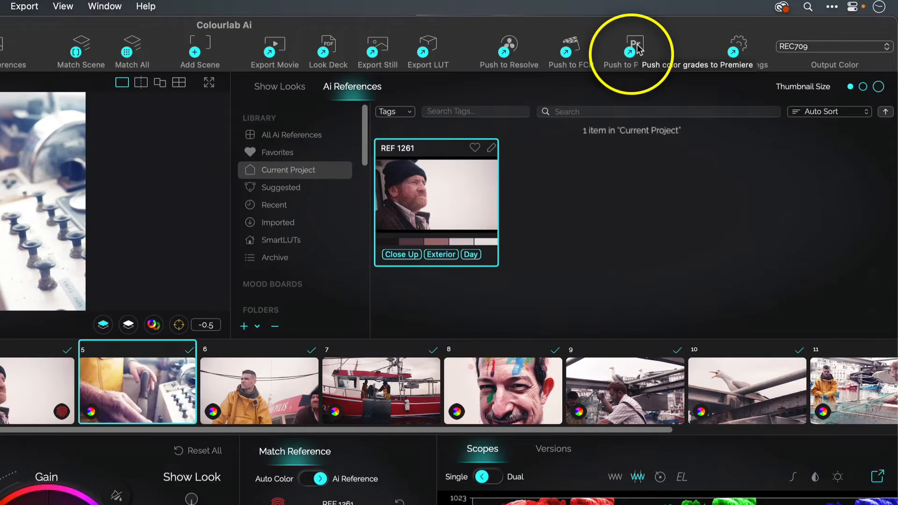
Step: Push the graded timeline to Premiere Pro and return to the grading workspace
left_click(631, 46)
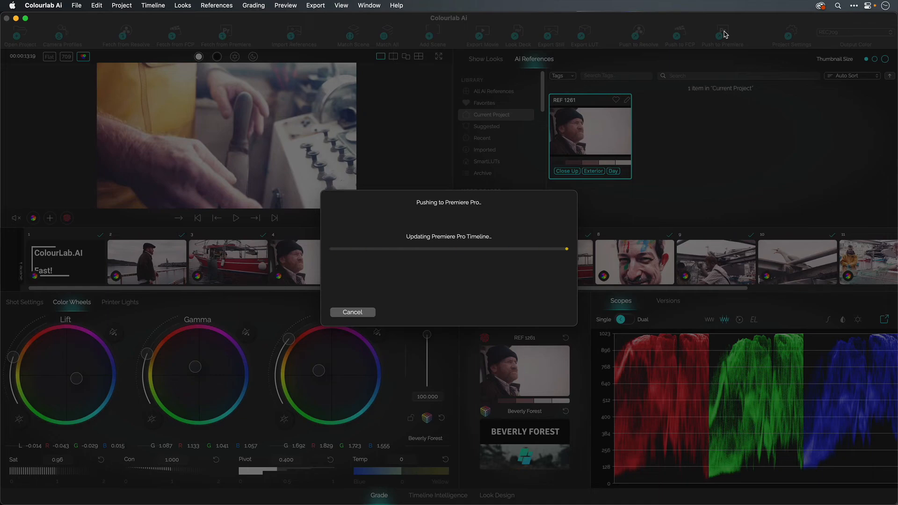
left_click(722, 33)
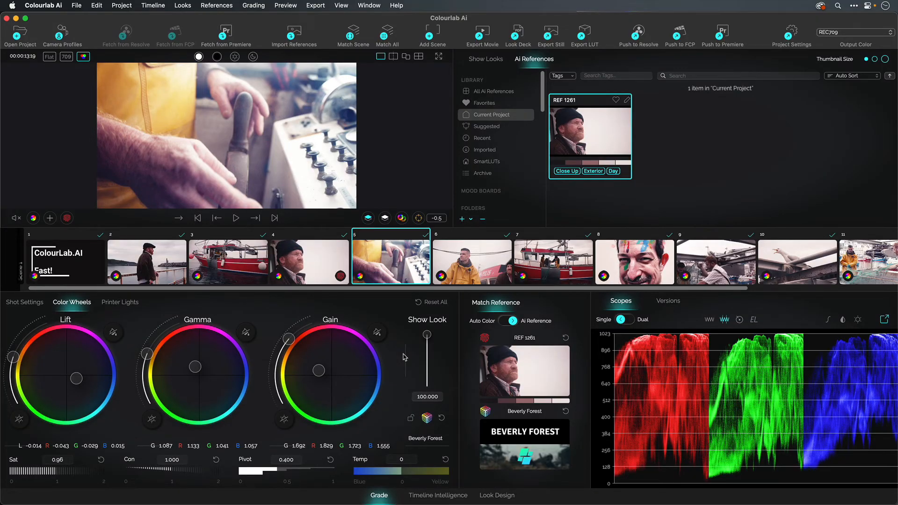
Step: Filter Timeline Intelligence by Close Up then Wide shots, then show the SmartLUT references
left_click(437, 494)
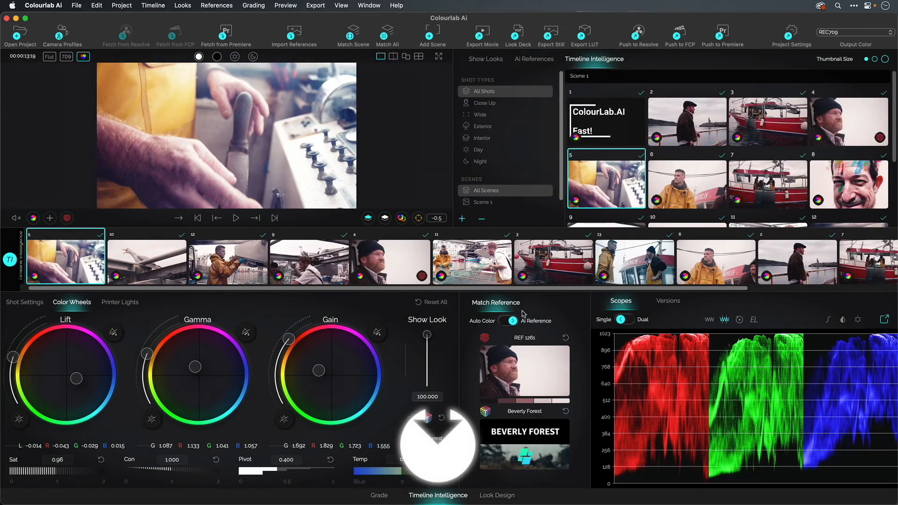
left_click(484, 102)
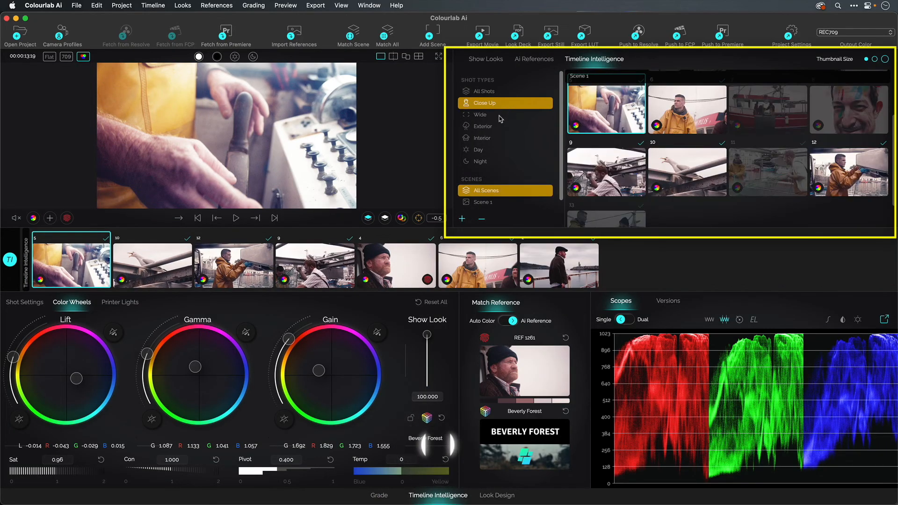
left_click(480, 114)
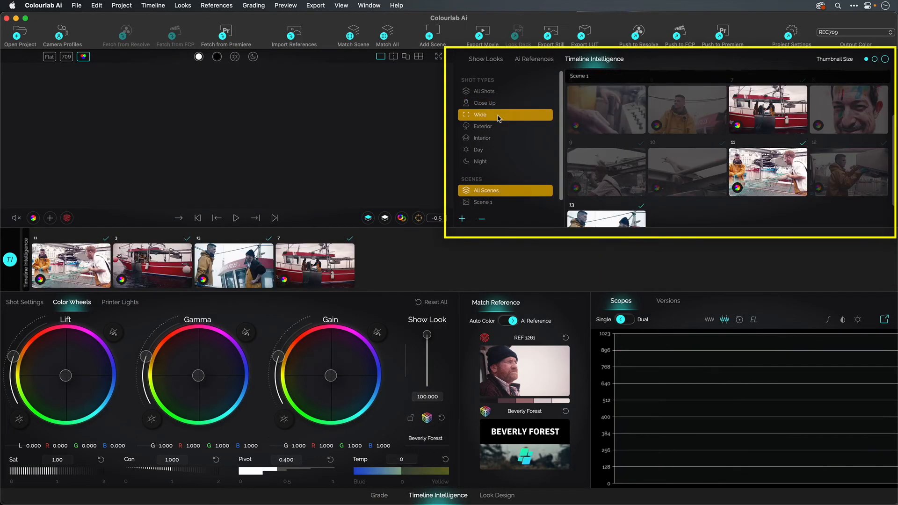
left_click(485, 58)
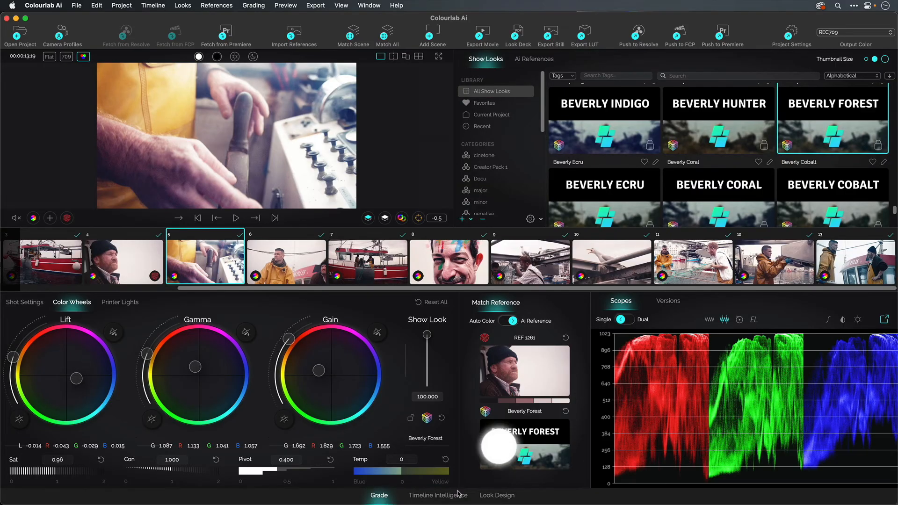
left_click(497, 495)
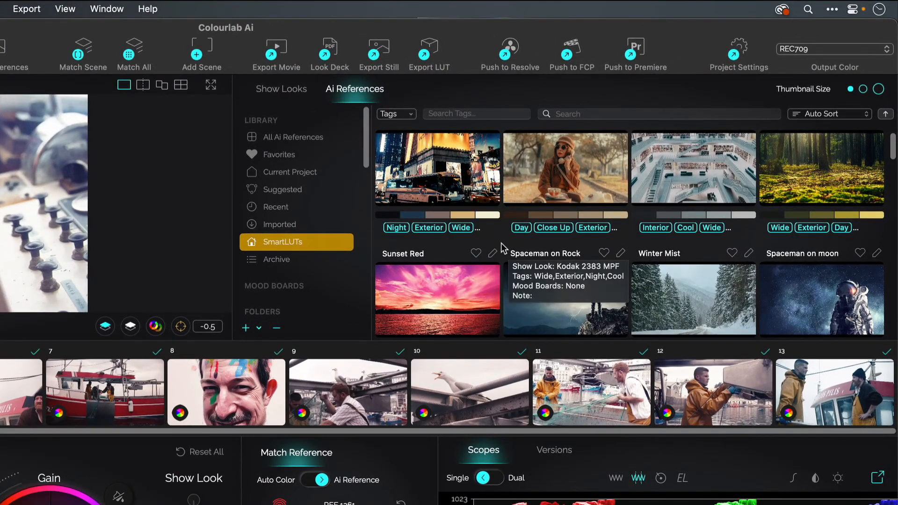
mouse_move(494, 91)
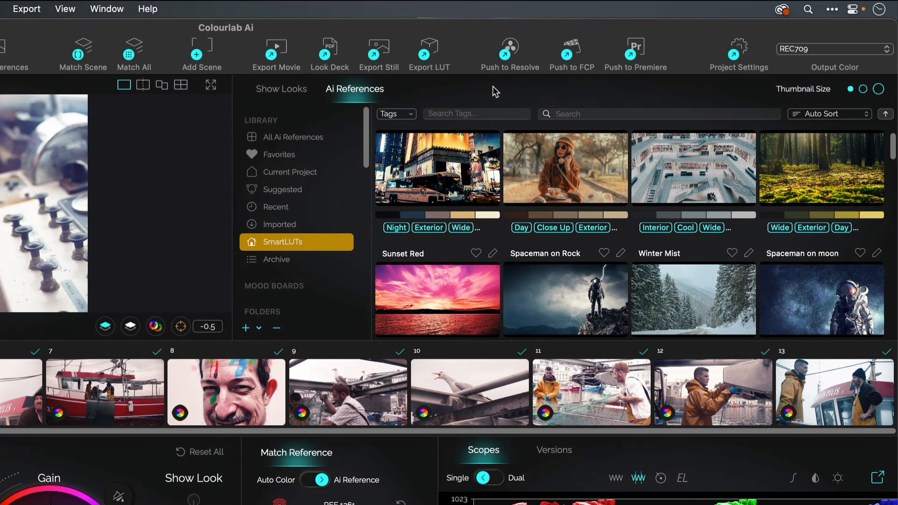